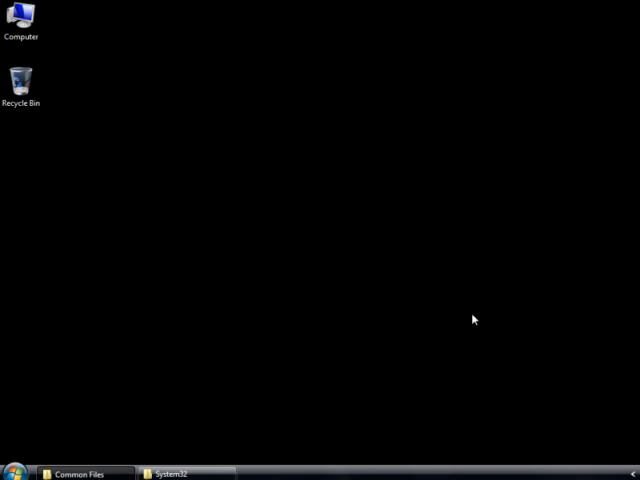
Open Common Files' Control Panels folder and select Adobe Gamma.cpl
left_click(185, 473)
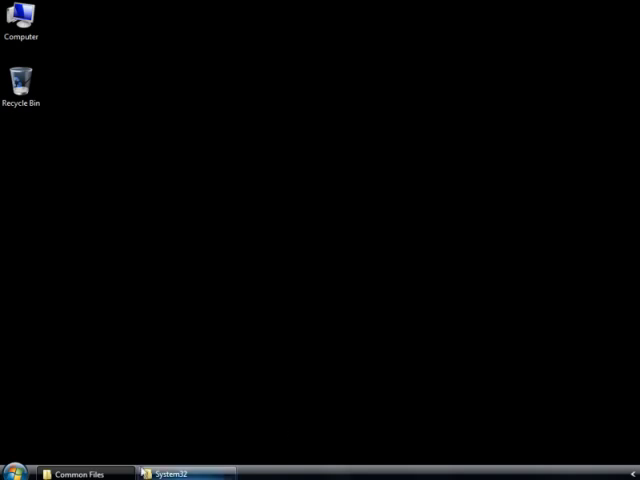
left_click(84, 473)
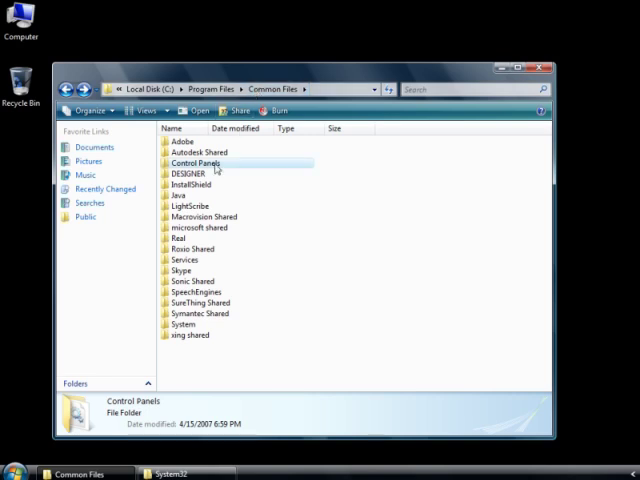
double_click(195, 162)
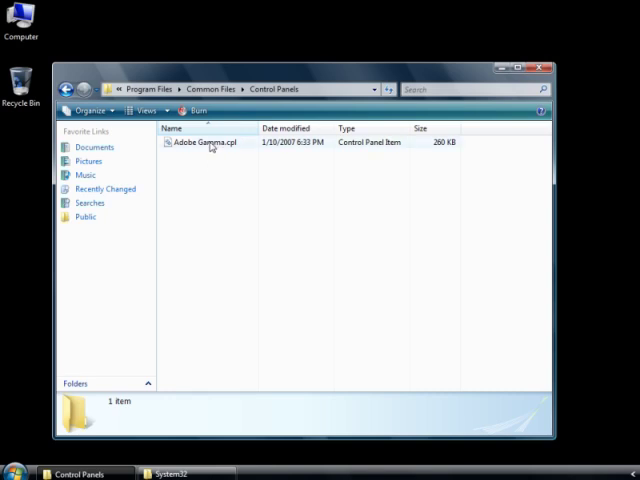
left_click(206, 142)
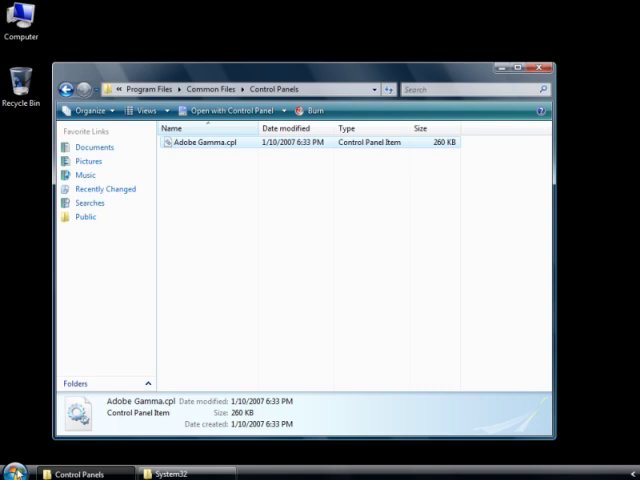
mouse_move(180, 205)
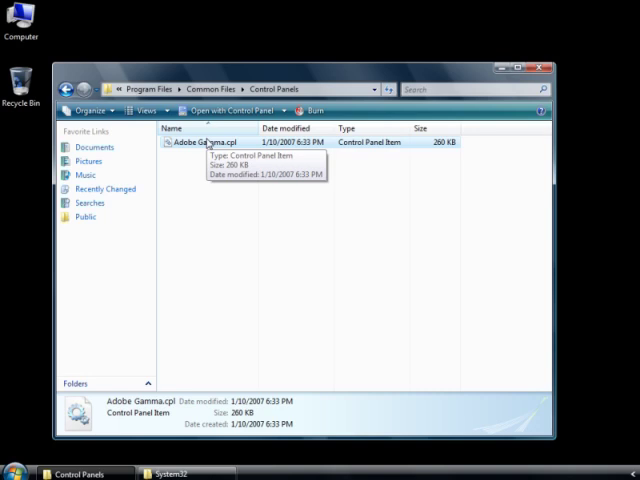
Bring the System32 window listing Adobe Gamma.cpl forward, then open the Start menu
left_click(185, 472)
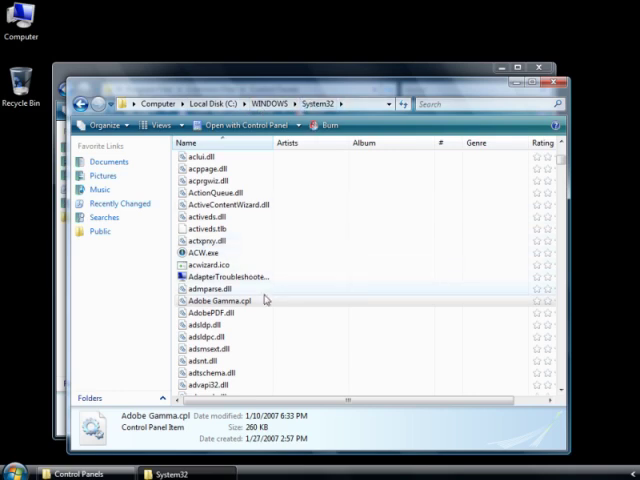
mouse_move(250, 302)
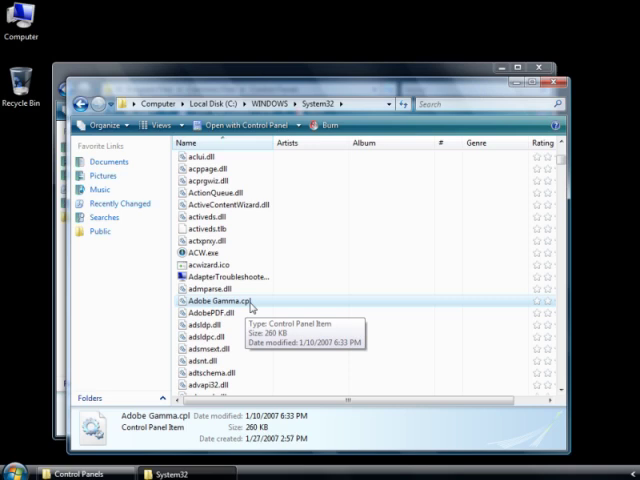
left_click(18, 471)
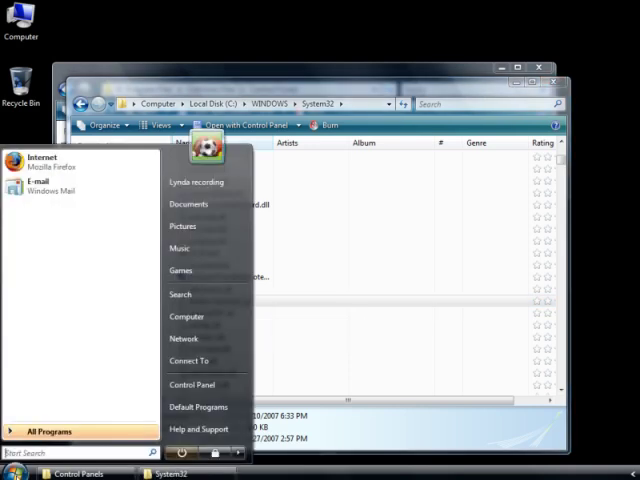
Open Control Panel from the Start menu and switch it to Classic View
left_click(193, 385)
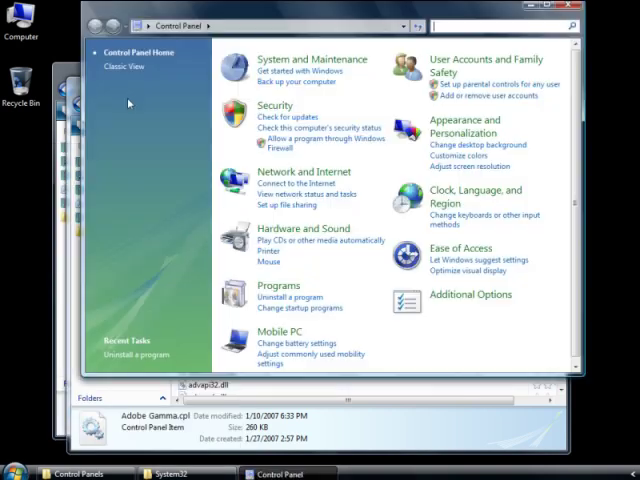
left_click(124, 66)
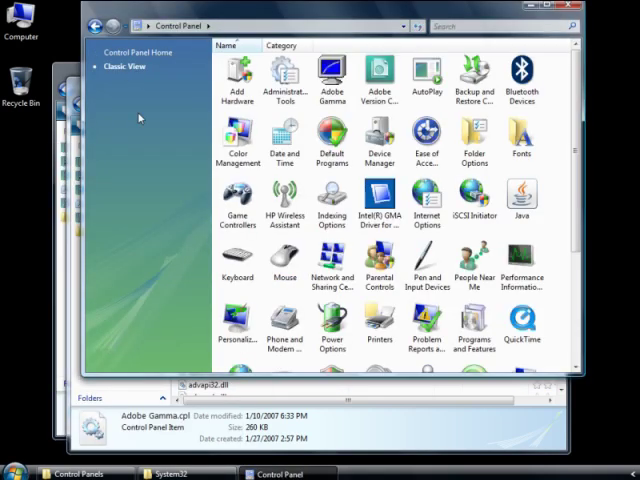
mouse_move(331, 75)
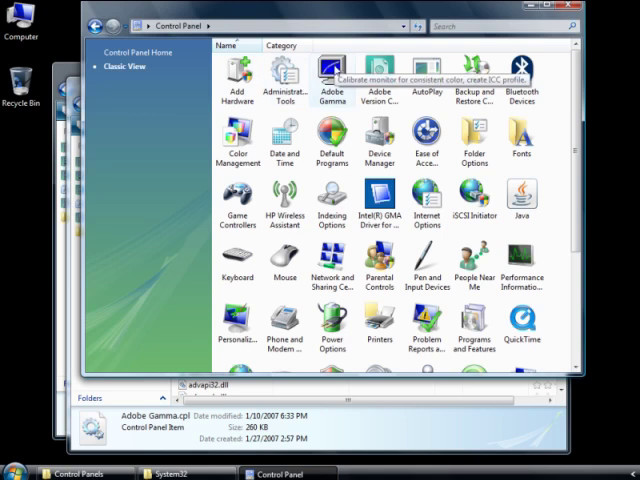
mouse_move(335, 70)
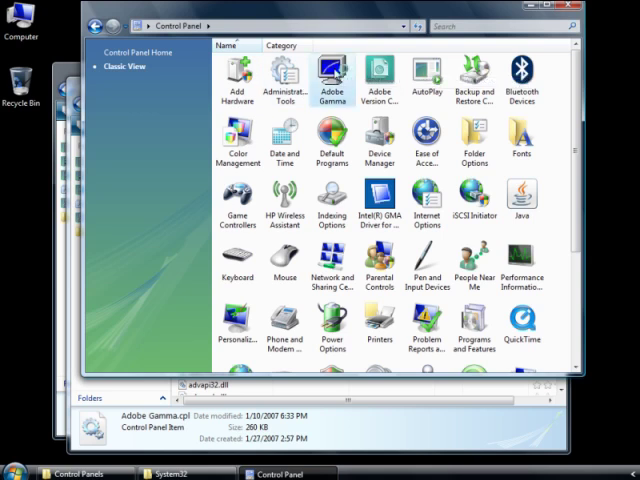
Launch Adobe Gamma from its Control Panel icon
double_click(332, 77)
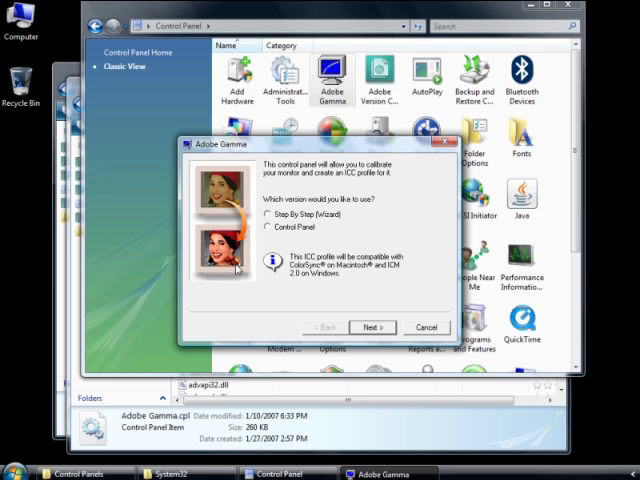
mouse_move(237, 270)
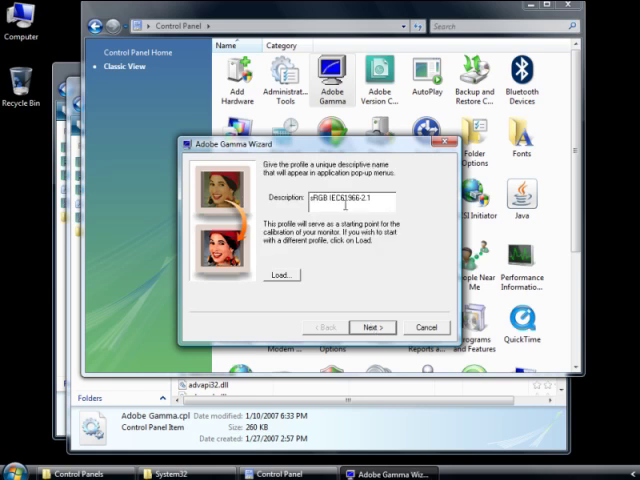
Replace the profile description with FLYING NINJAS
triple_click(347, 192)
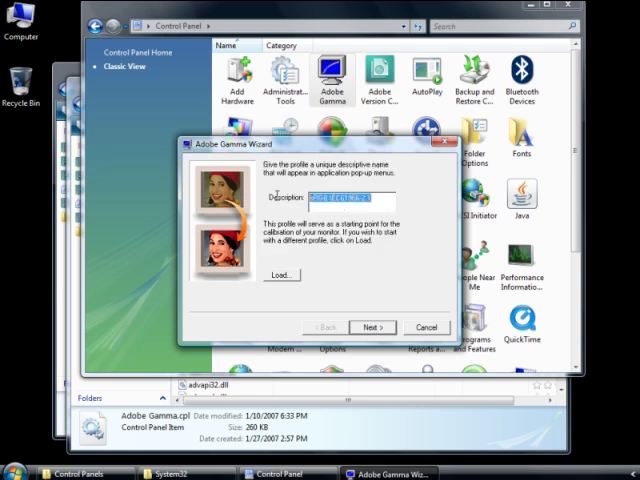
type("FLYING NINJAS")
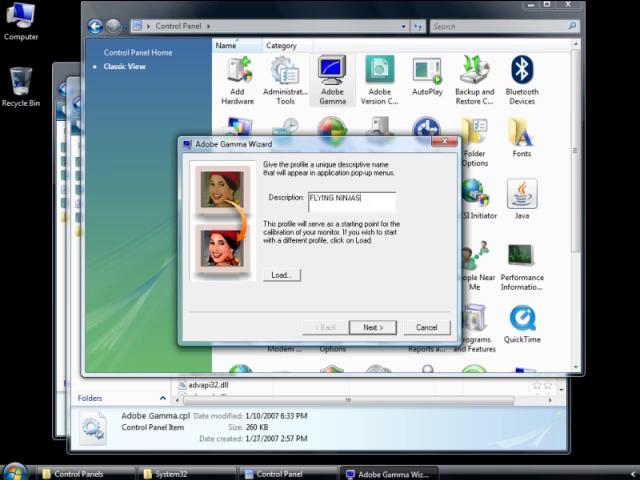
left_click(371, 327)
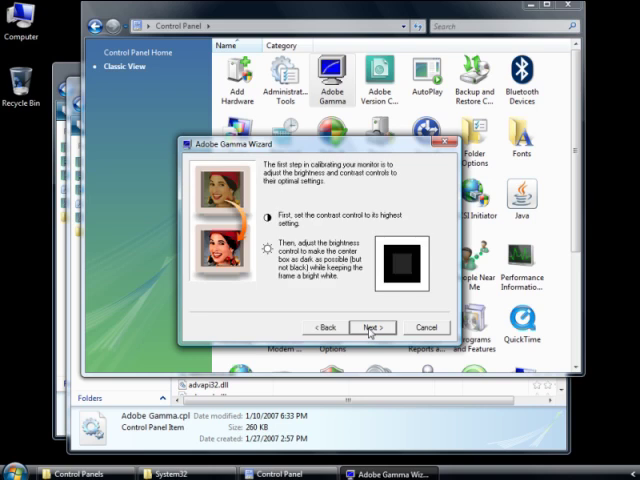
Pass brightness and contrast and keep HDTV (CCIR 709) as the phosphor type
left_click(372, 327)
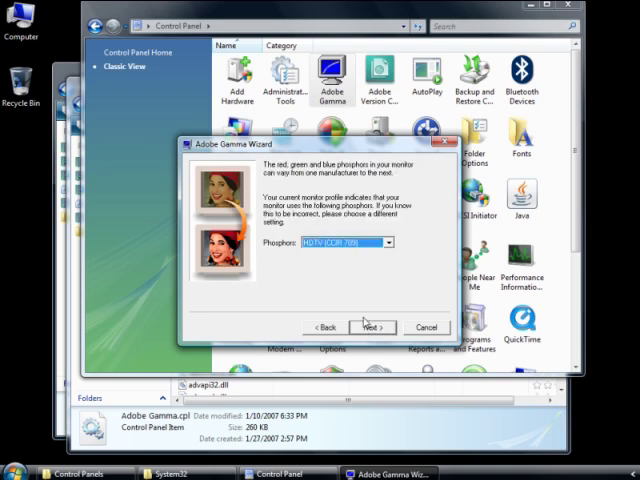
left_click(389, 243)
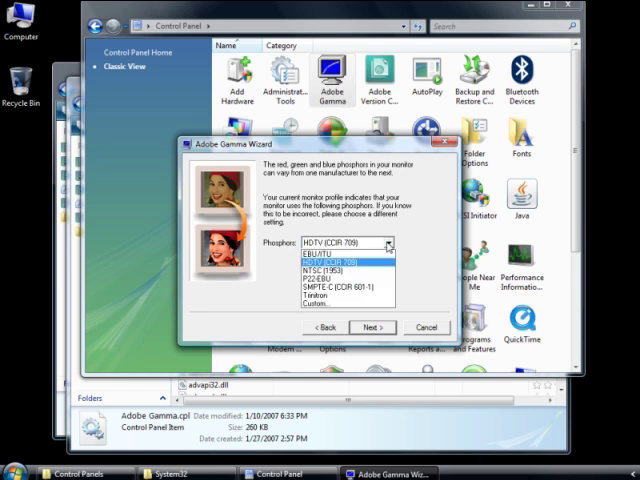
left_click(345, 243)
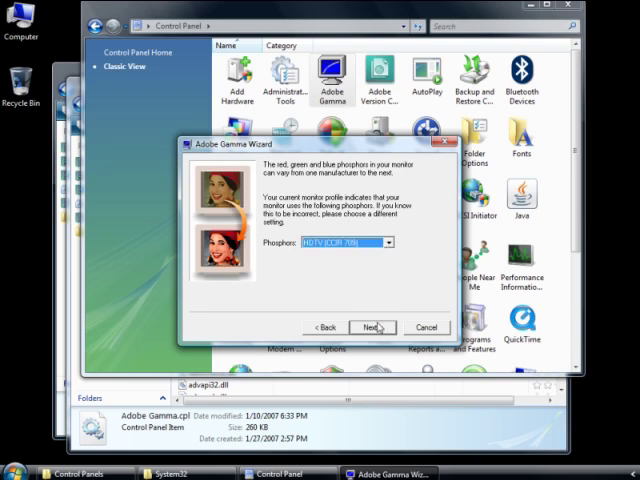
left_click(371, 327)
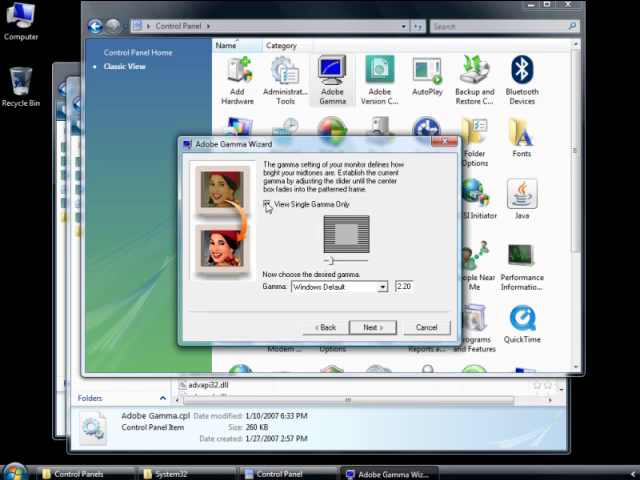
Uncheck View Single Gamma Only to show separate red, green and blue gamma
left_click(268, 204)
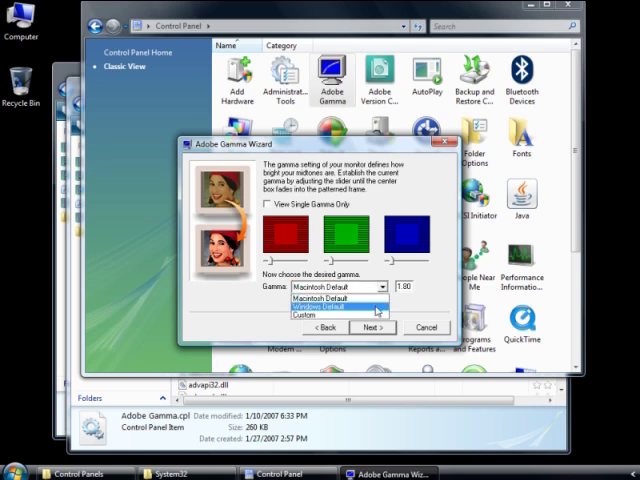
Set the desired gamma preset to Windows Default, 2.20
left_click(333, 305)
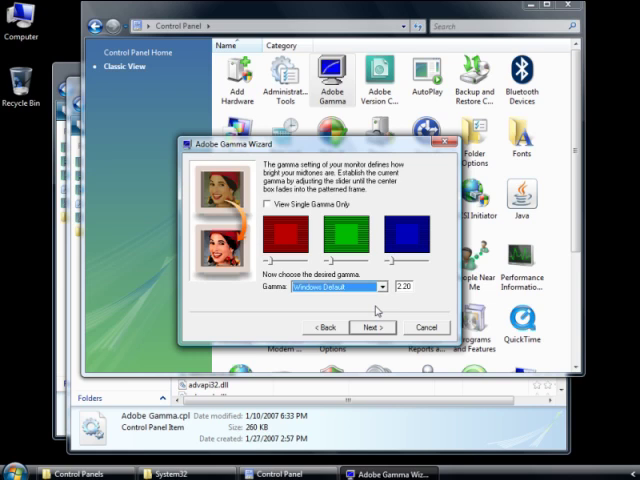
mouse_move(375, 308)
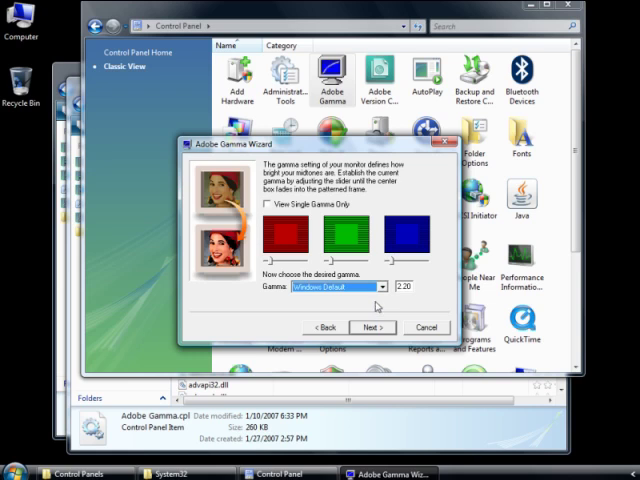
left_click(340, 286)
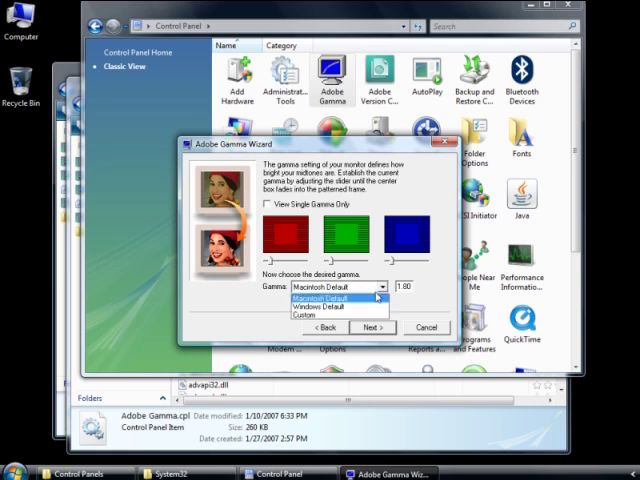
left_click(332, 311)
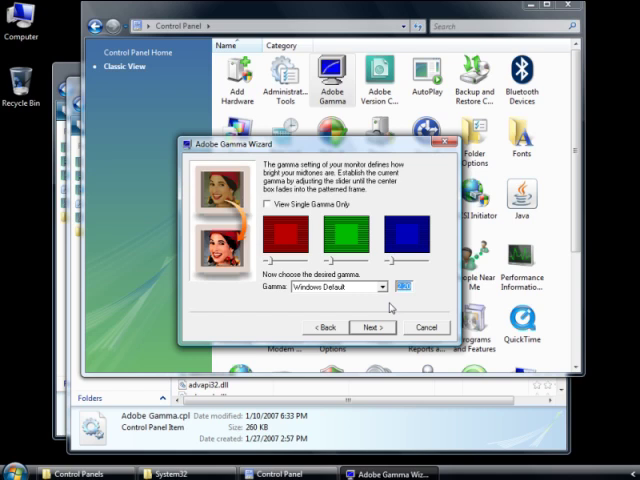
Advance to the Hardware White Point page showing 6500° K (daylight)
left_click(371, 327)
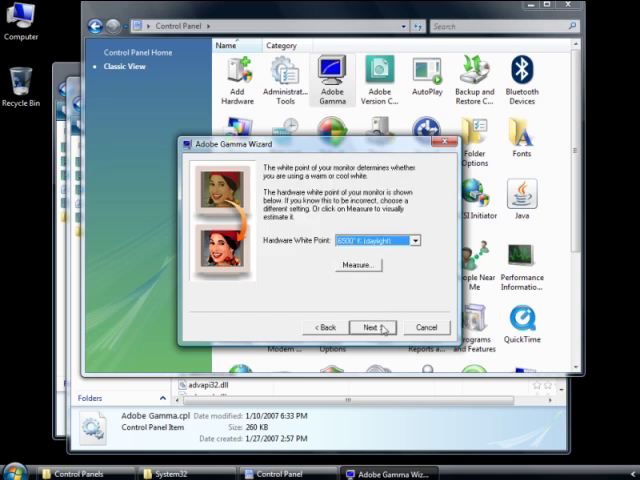
mouse_move(392, 304)
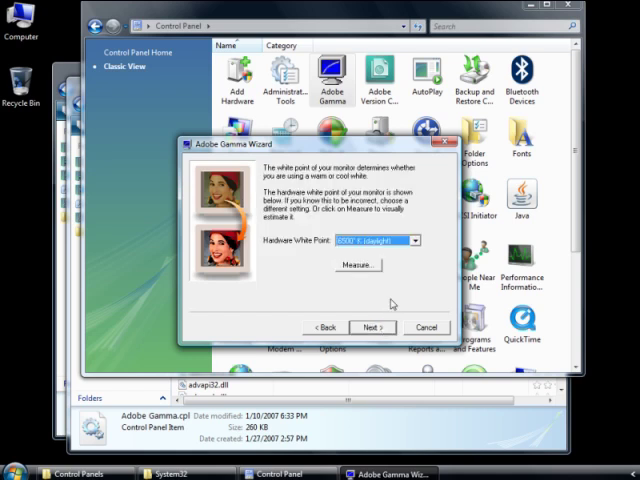